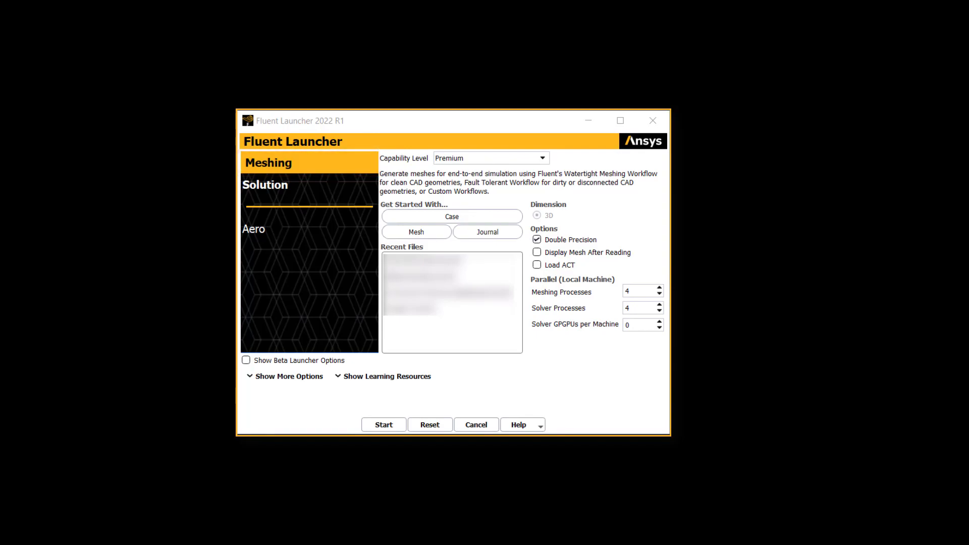
Step: Start a double-precision Fluent Meshing session with 4 meshing processes
{"action": "left_click", "coordinate": [536, 240]}
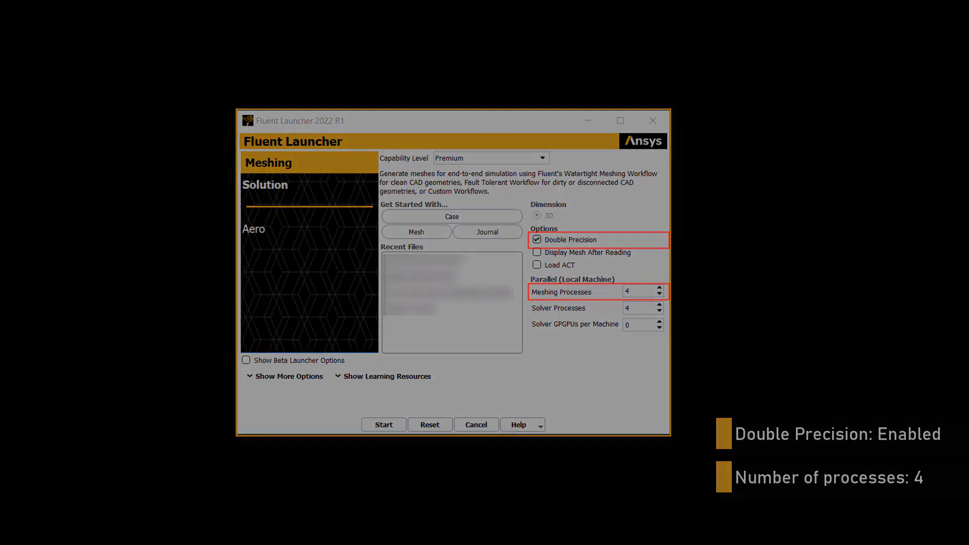
{"action": "left_click", "coordinate": [383, 425]}
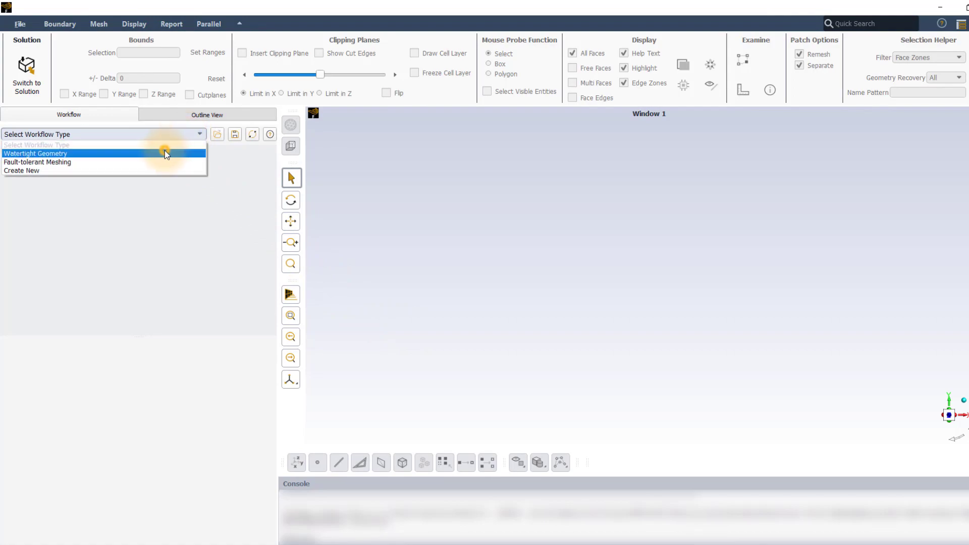
Step: Import StopValve.scdoc into a Watertight Geometry workflow and insert a clipping plane through the valve
{"action": "left_click", "coordinate": [35, 153]}
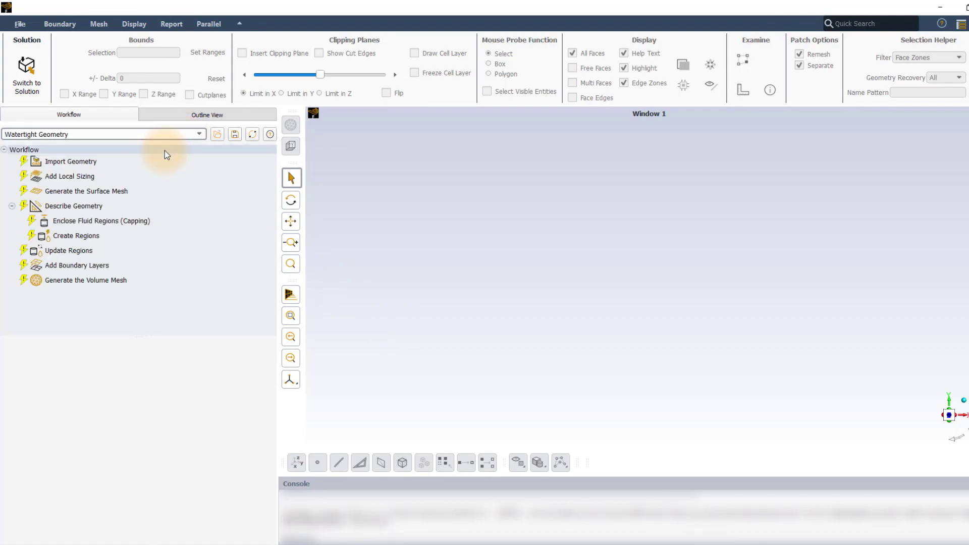
{"action": "left_click", "coordinate": [71, 162]}
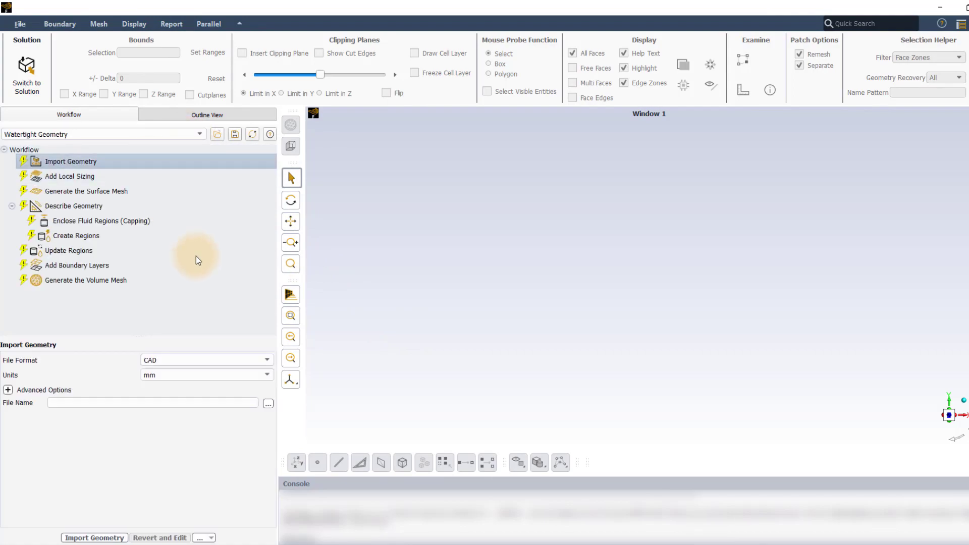
{"action": "left_click", "coordinate": [268, 403]}
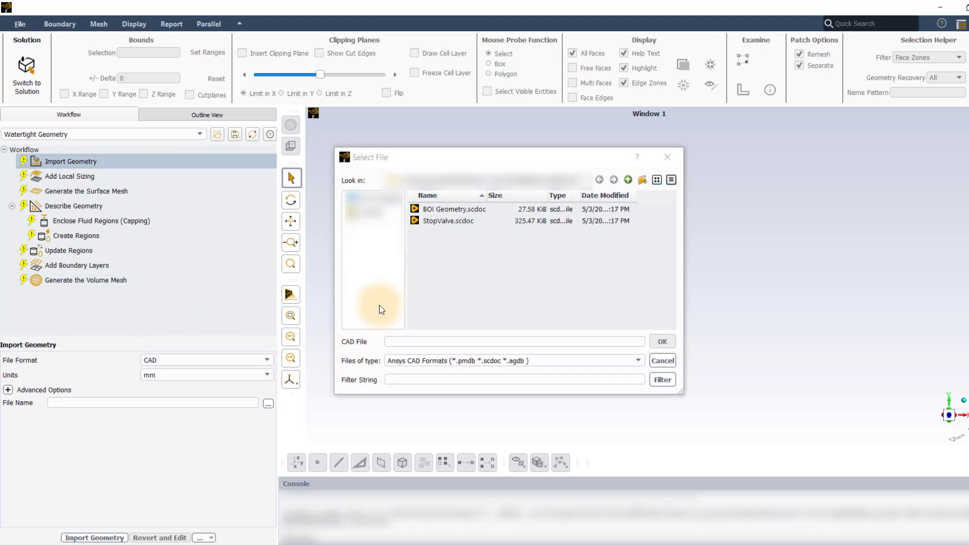
{"action": "left_click", "coordinate": [448, 221]}
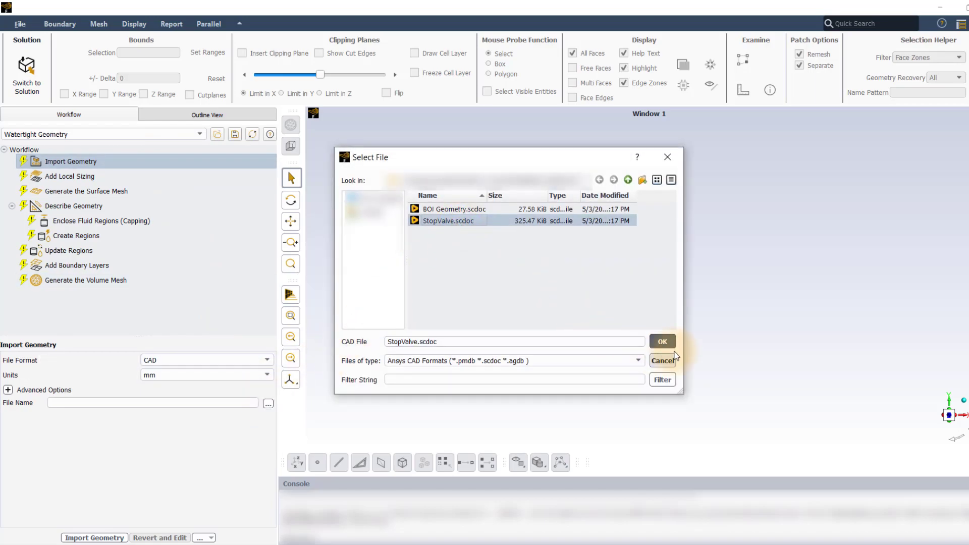
{"action": "left_click", "coordinate": [661, 341]}
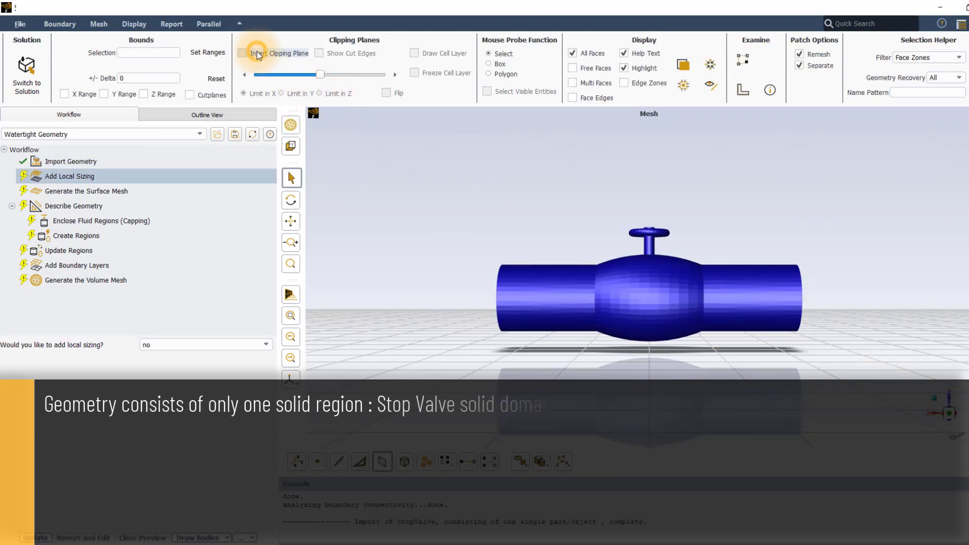
{"action": "left_click", "coordinate": [241, 54]}
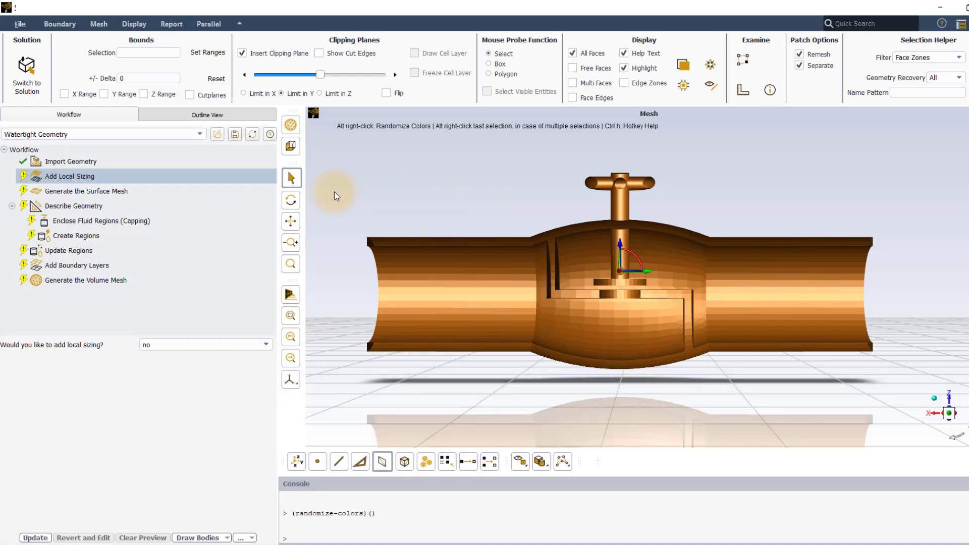
Step: Insert an Import Body of Influence Geometry task and load BOI Geometry.scdoc into it
{"action": "left_click", "coordinate": [69, 162]}
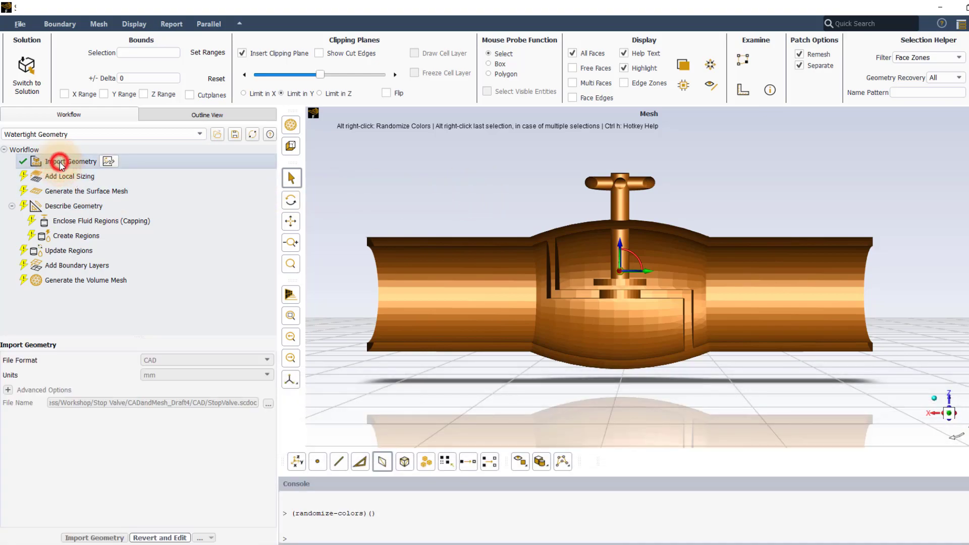
{"action": "right_click", "coordinate": [71, 161]}
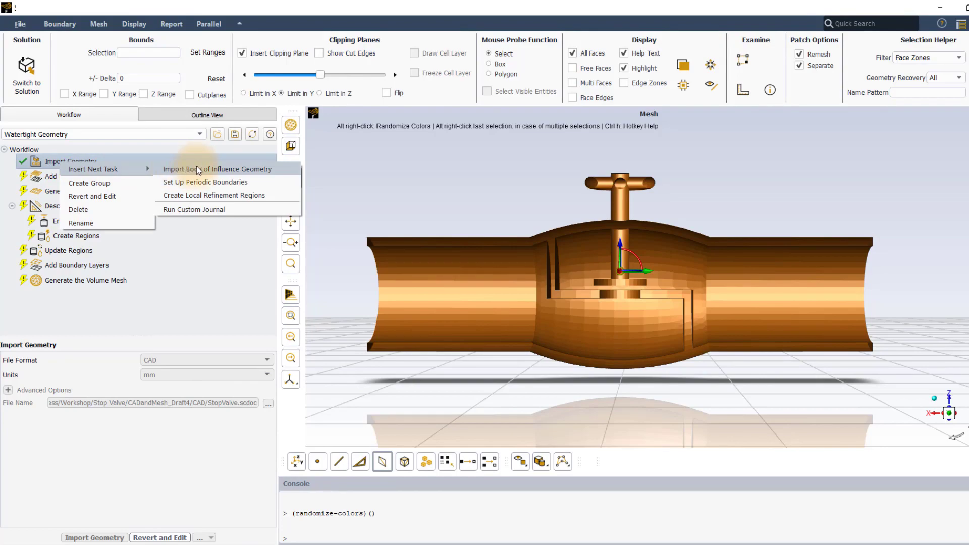
{"action": "left_click", "coordinate": [218, 168]}
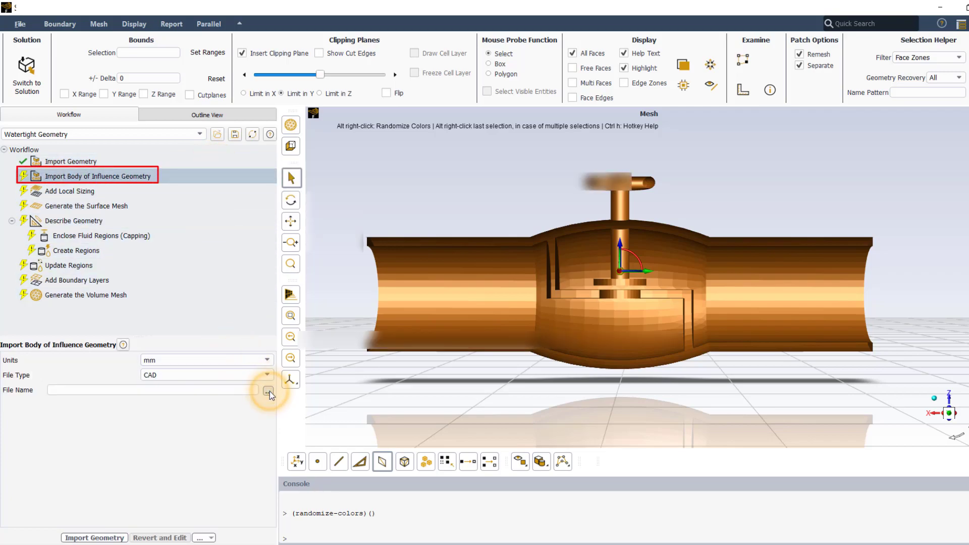
{"action": "left_click", "coordinate": [267, 390]}
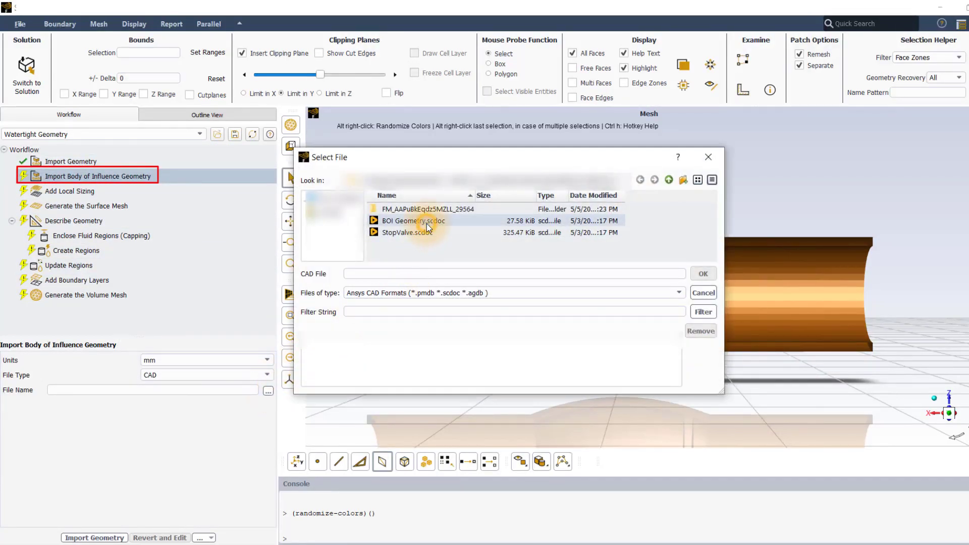
{"action": "left_click", "coordinate": [703, 274]}
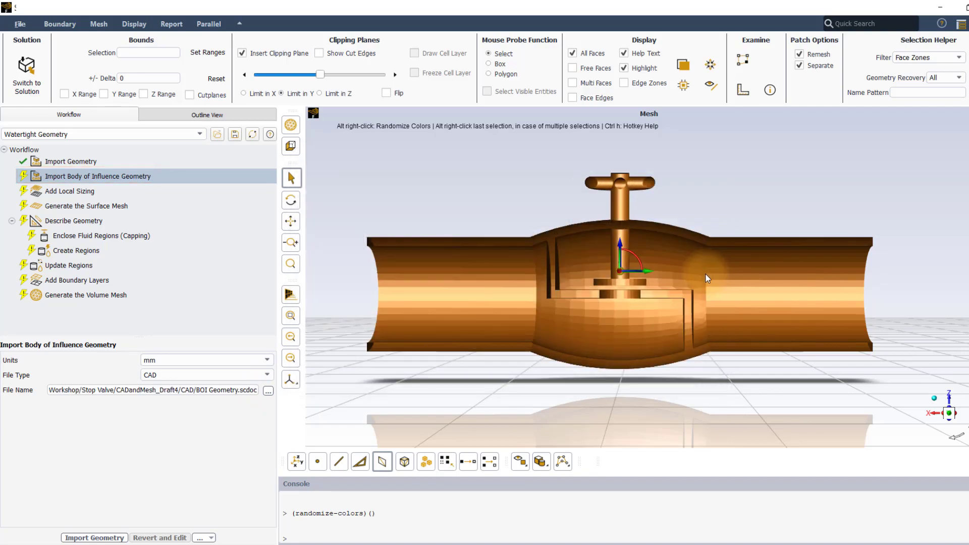
{"action": "left_click", "coordinate": [94, 537]}
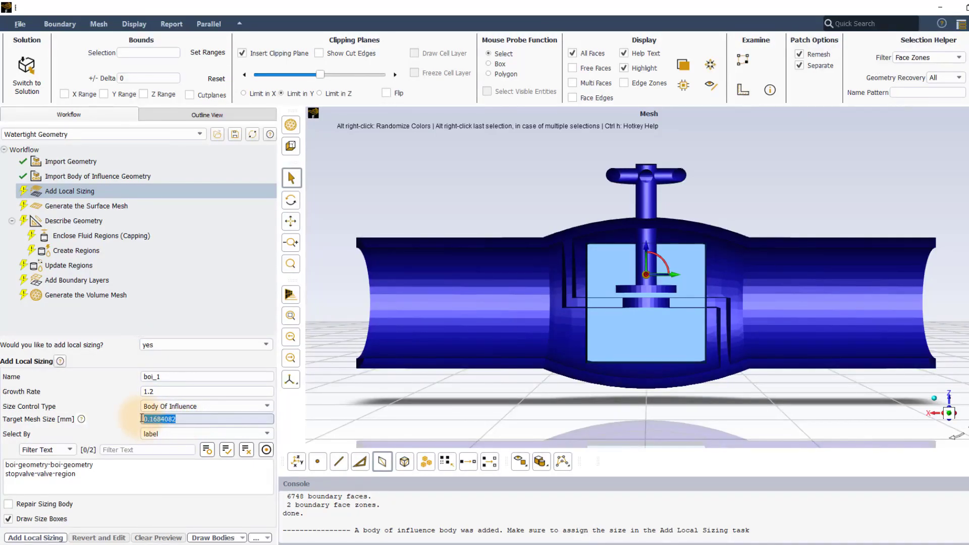
Step: Add body-of-influence sizing boi_1 with target size 1 on boi-geometry-boi-geometry
{"action": "type", "text": "1"}
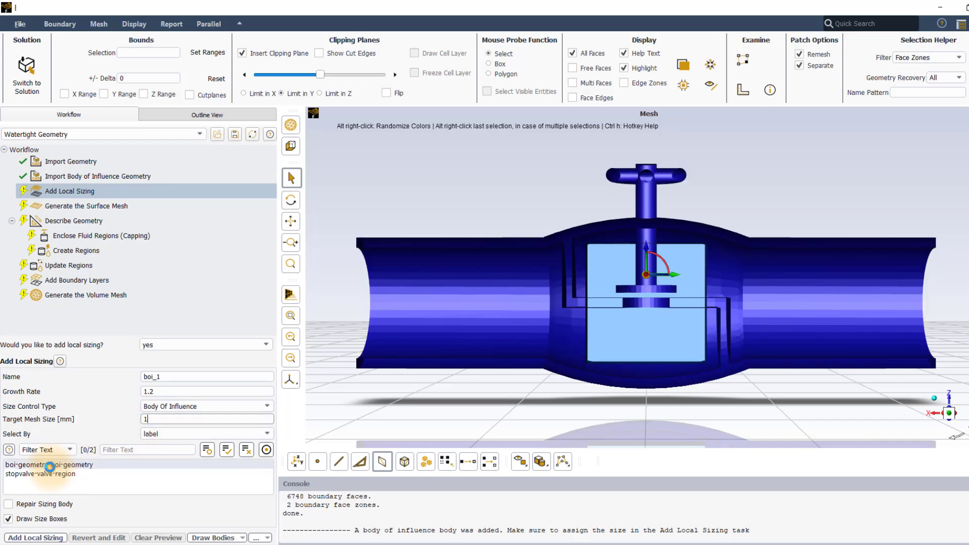
{"action": "left_click", "coordinate": [49, 464]}
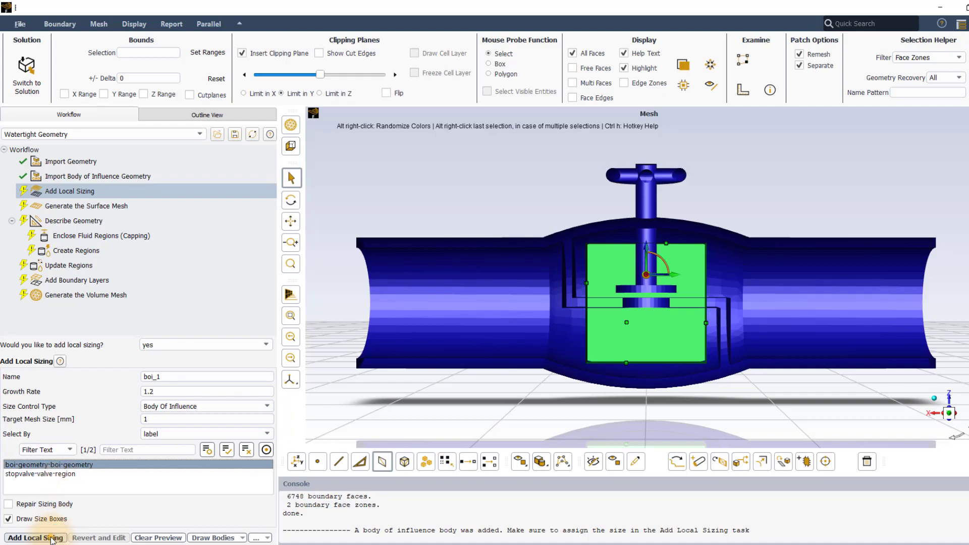
{"action": "left_click", "coordinate": [35, 537]}
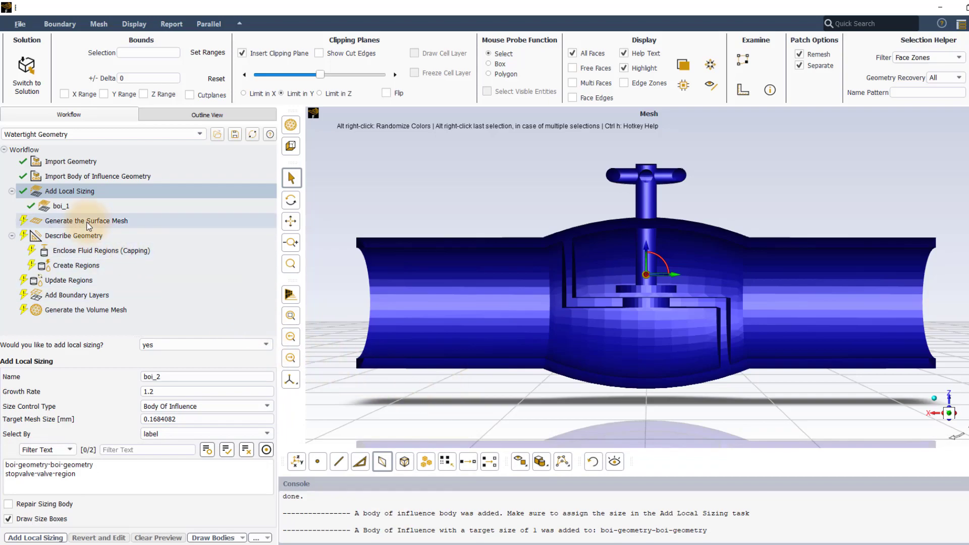
Step: Generate the surface mesh with 3 mm maximum size and boundary zones separated at 40°
{"action": "left_click", "coordinate": [86, 221]}
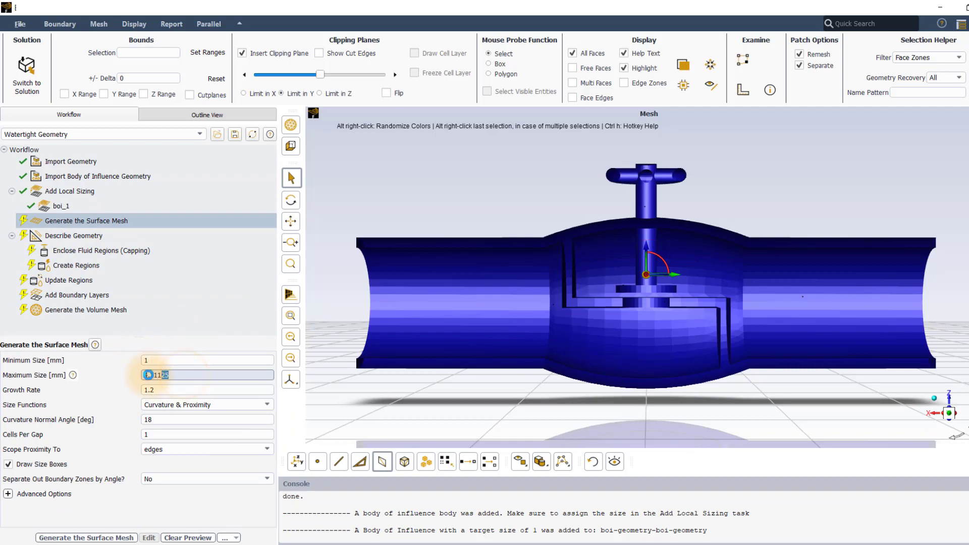
{"action": "type", "text": "3"}
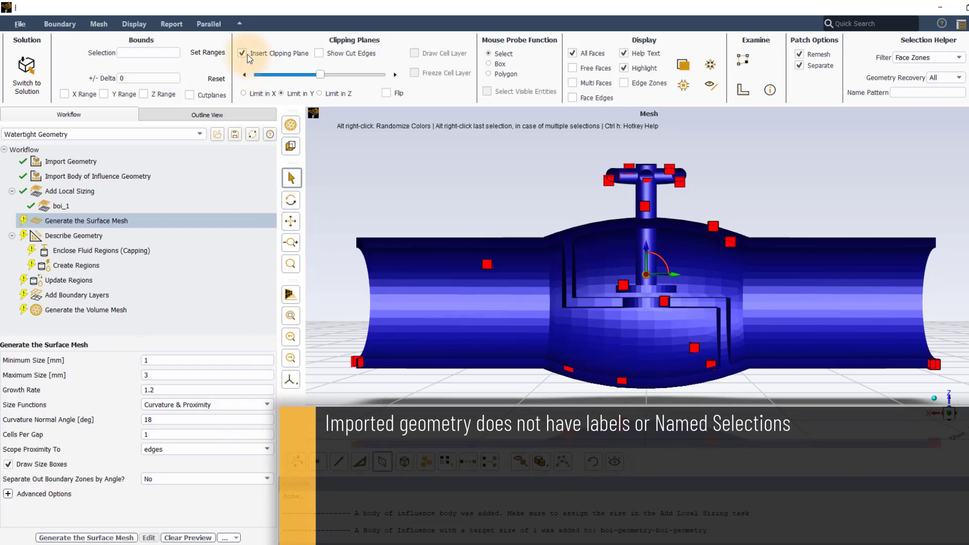
{"action": "left_click", "coordinate": [241, 53]}
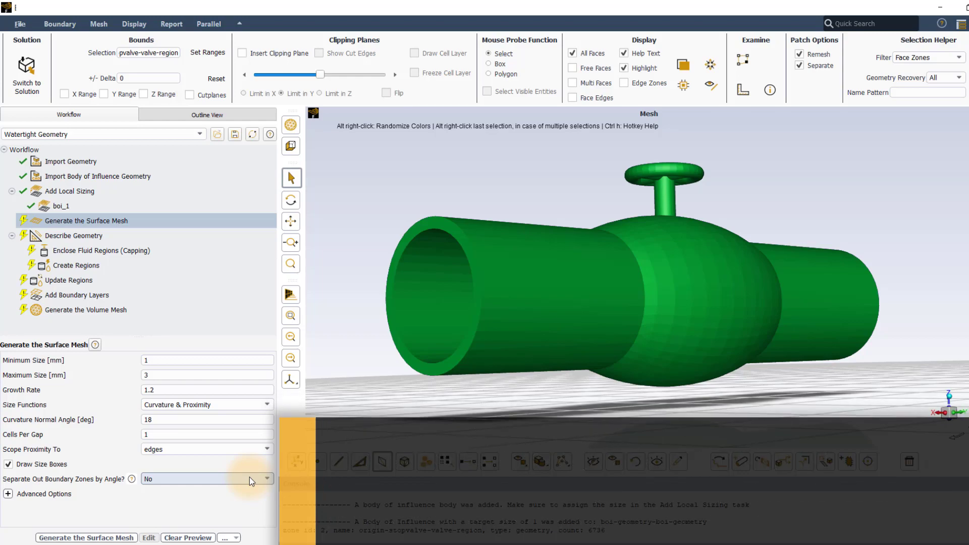
{"action": "left_click", "coordinate": [206, 478]}
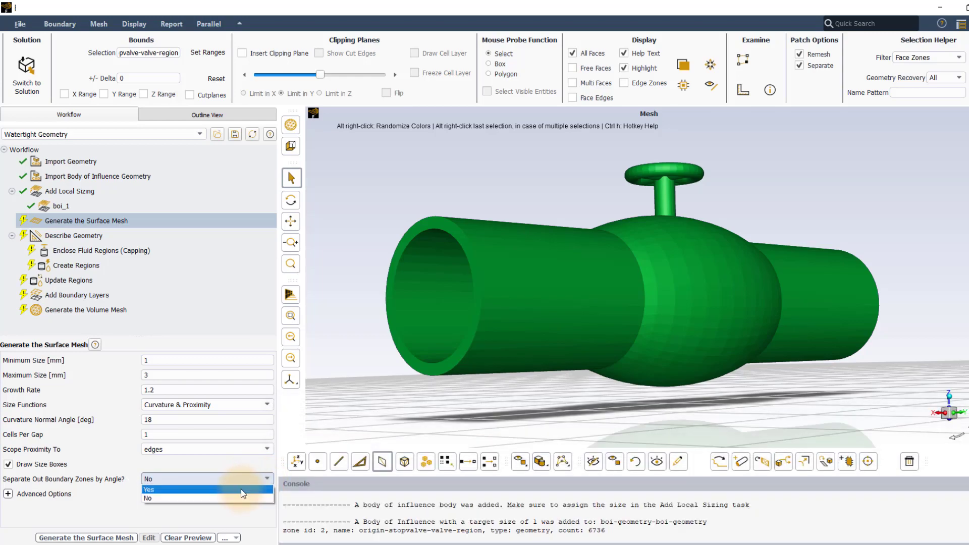
{"action": "left_click", "coordinate": [149, 489]}
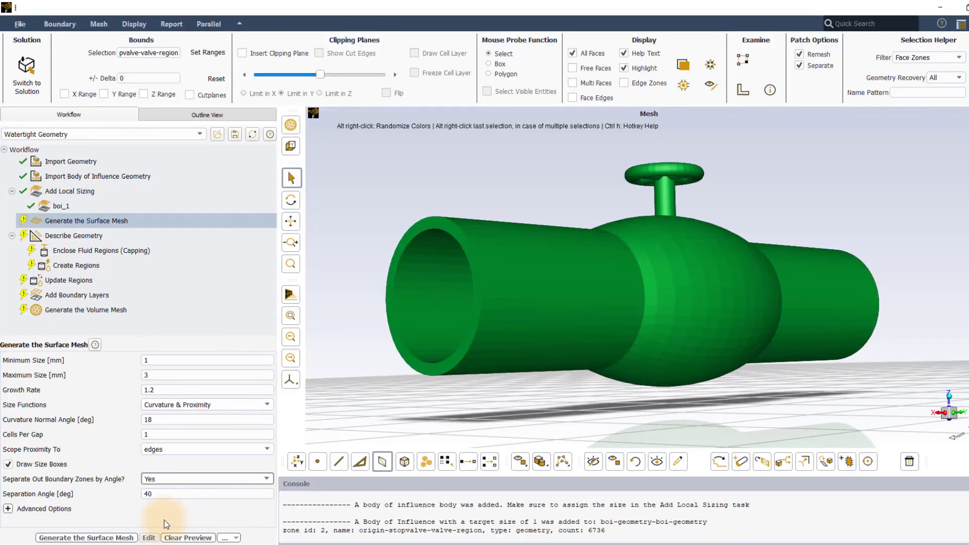
{"action": "left_click", "coordinate": [85, 537]}
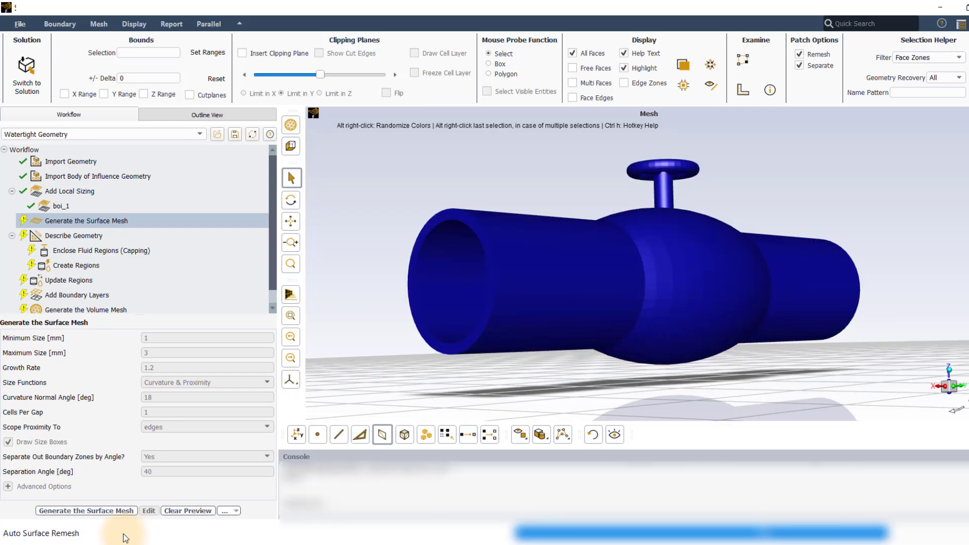
{"action": "left_click", "coordinate": [86, 511]}
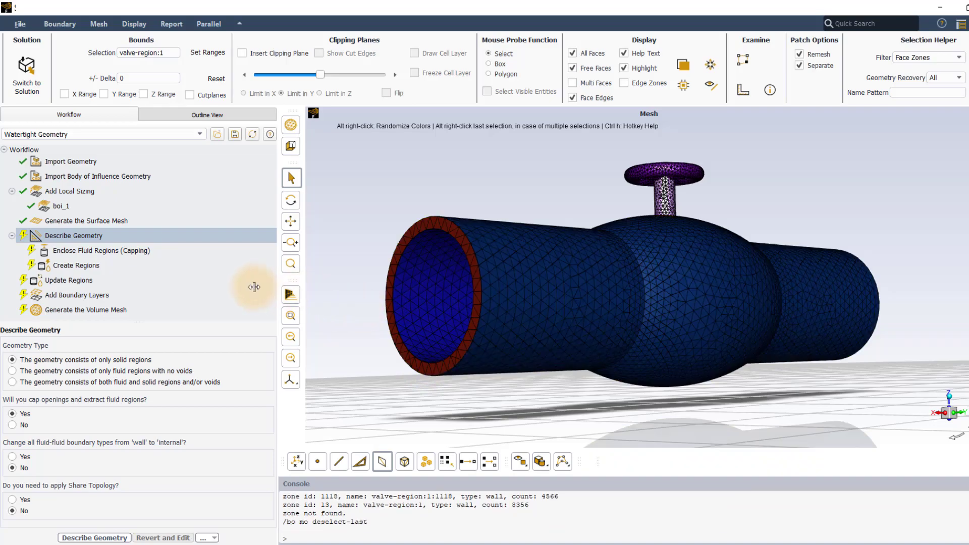
{"action": "mouse_move", "coordinate": [104, 349]}
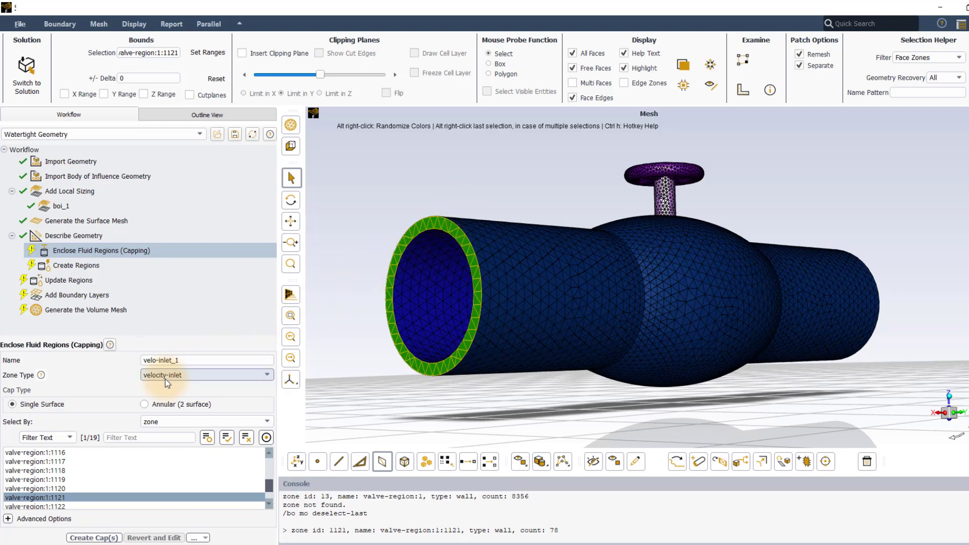
Step: Cap the inlet as velo-inlet_1 and the outlet as pres_outlet_1
{"action": "left_click", "coordinate": [94, 537]}
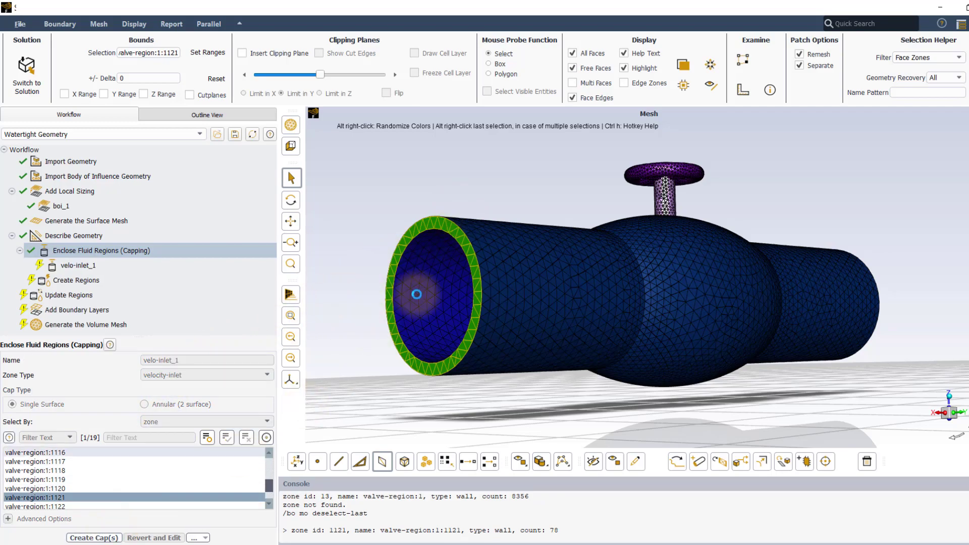
{"action": "left_click", "coordinate": [94, 539]}
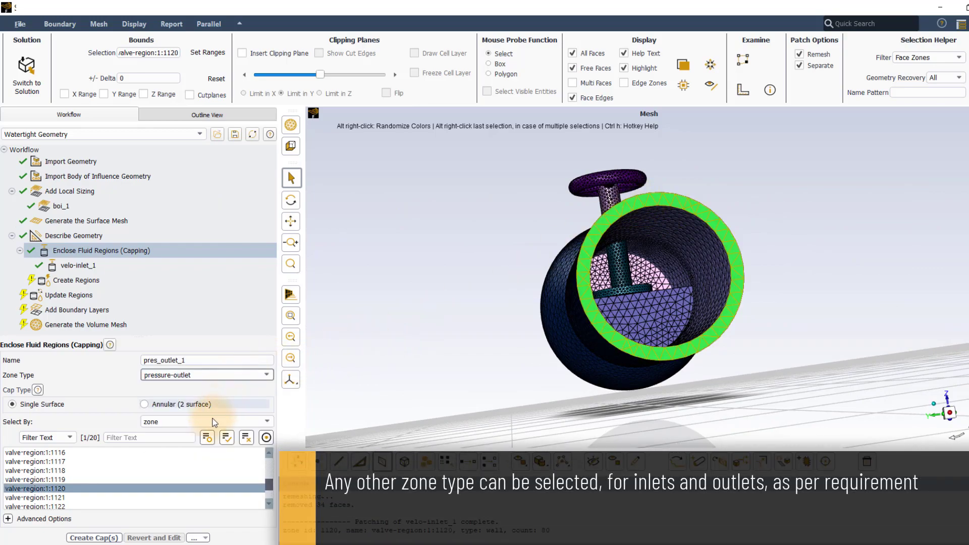
{"action": "left_click", "coordinate": [93, 537]}
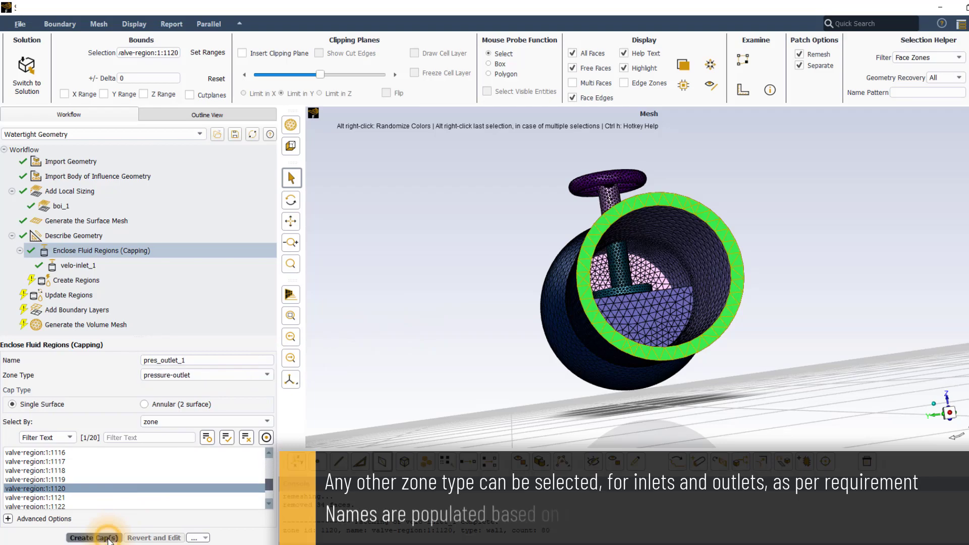
{"action": "left_click", "coordinate": [93, 538]}
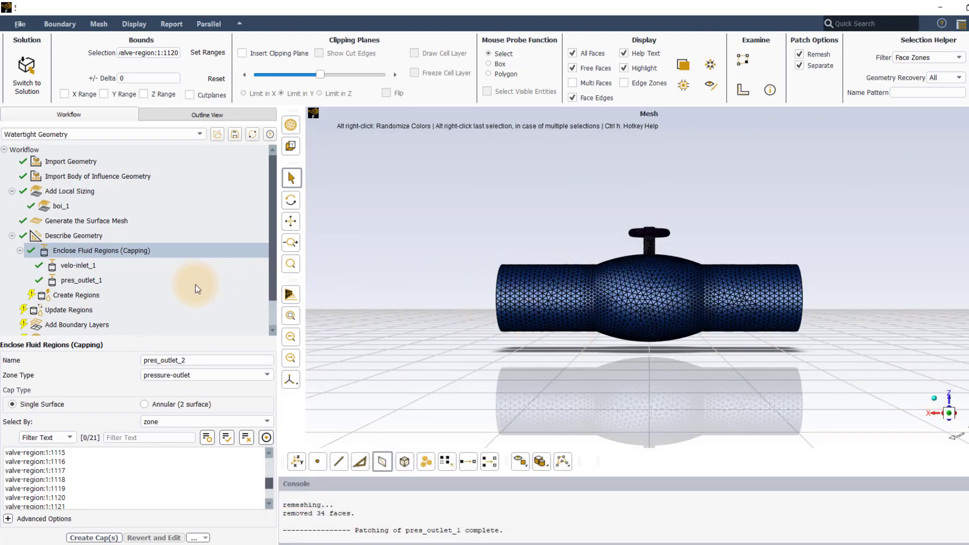
Step: Create regions, extracting the fluid:0 region alongside the solid valve-region
{"action": "left_click", "coordinate": [76, 295]}
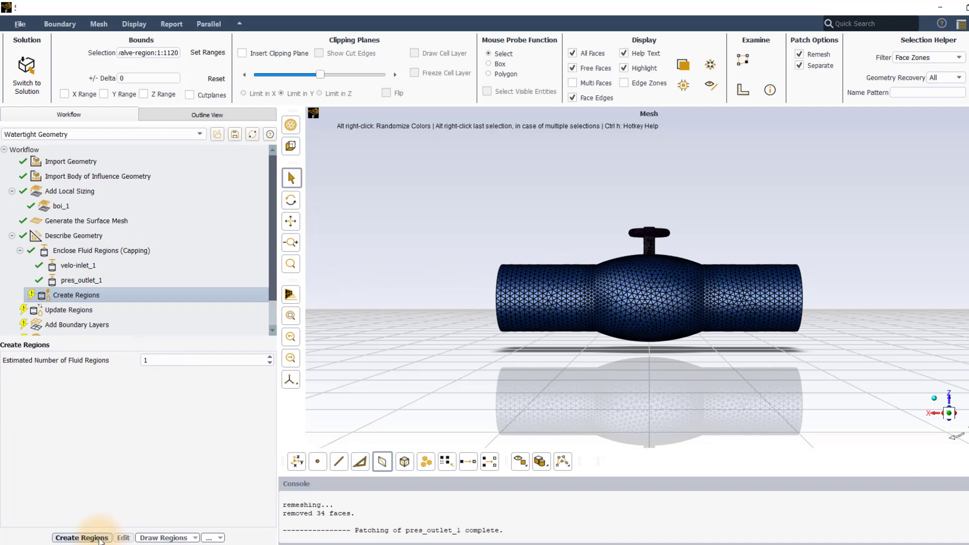
{"action": "left_click", "coordinate": [81, 538]}
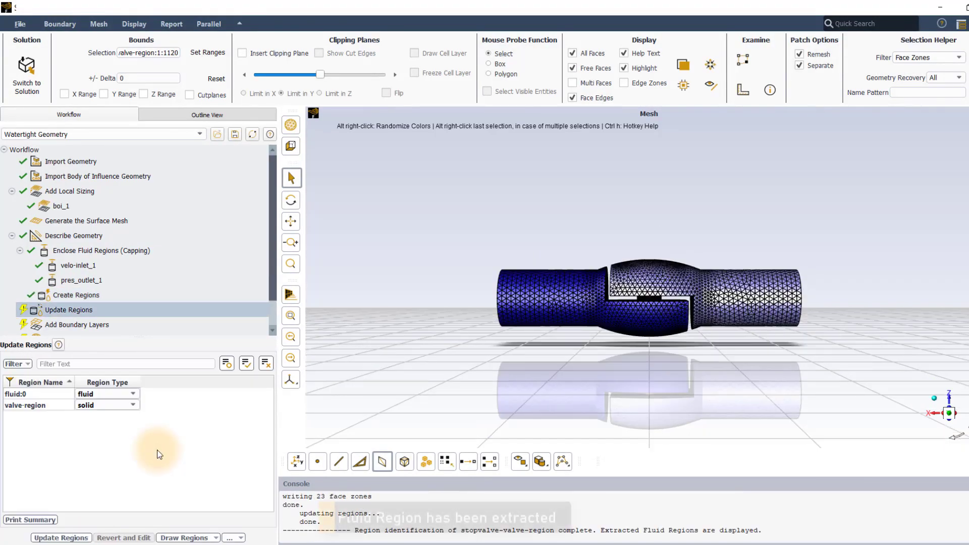
{"action": "mouse_move", "coordinate": [803, 305]}
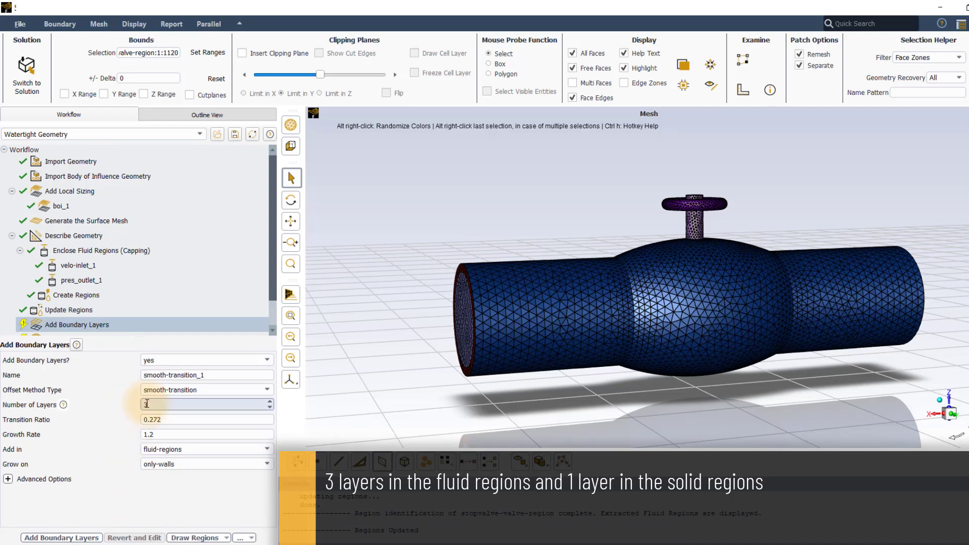
Step: Add 3 boundary layers in fluid-regions and set 1 layer for solid-regions
{"action": "type", "text": "3"}
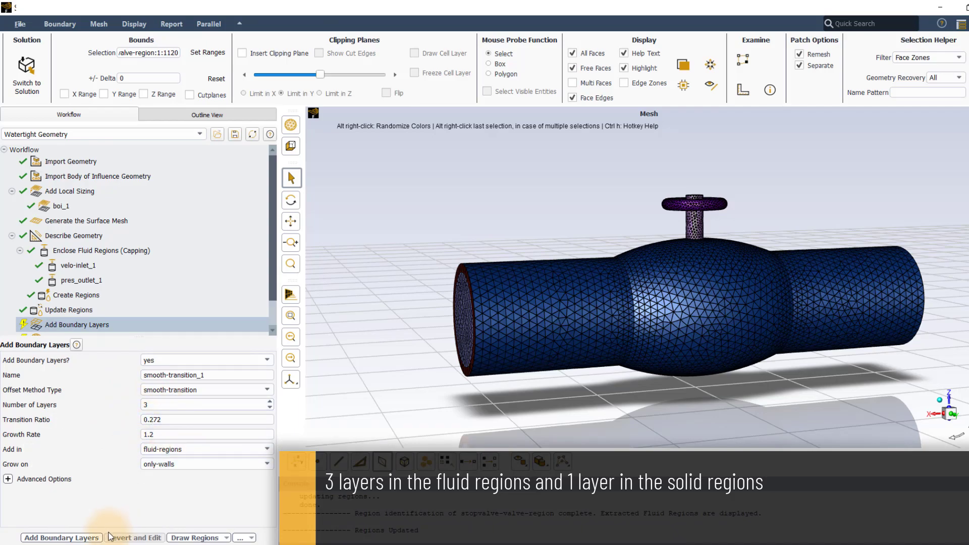
{"action": "left_click", "coordinate": [61, 537]}
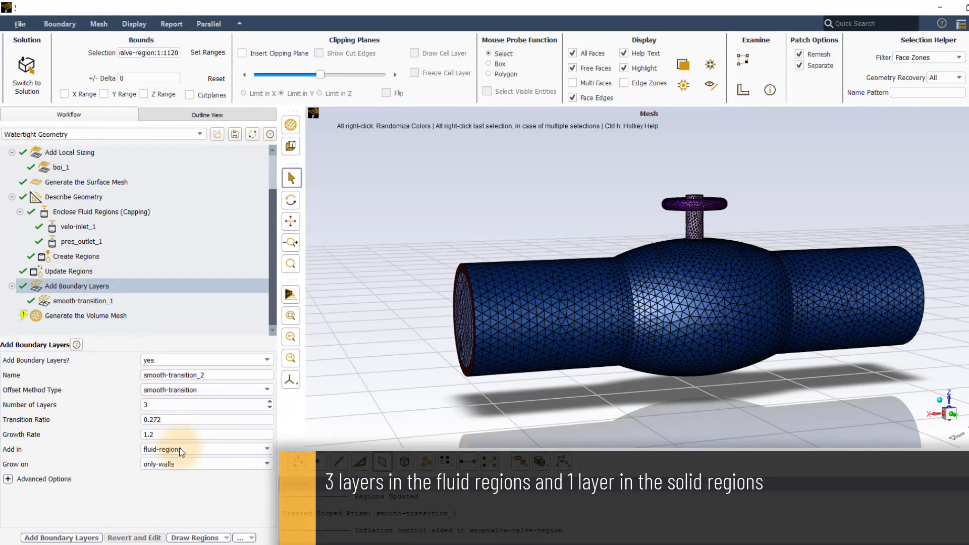
{"action": "left_click", "coordinate": [206, 448]}
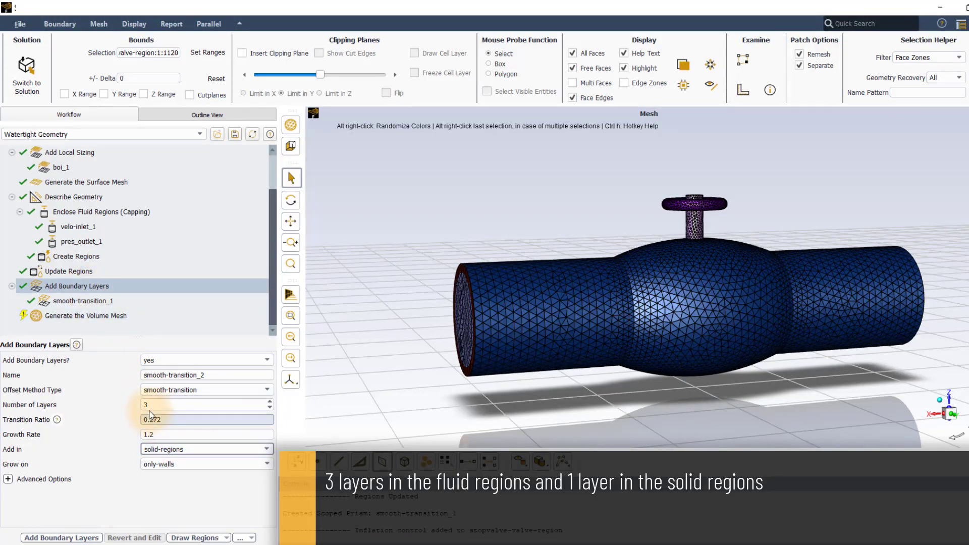
{"action": "type", "text": "1"}
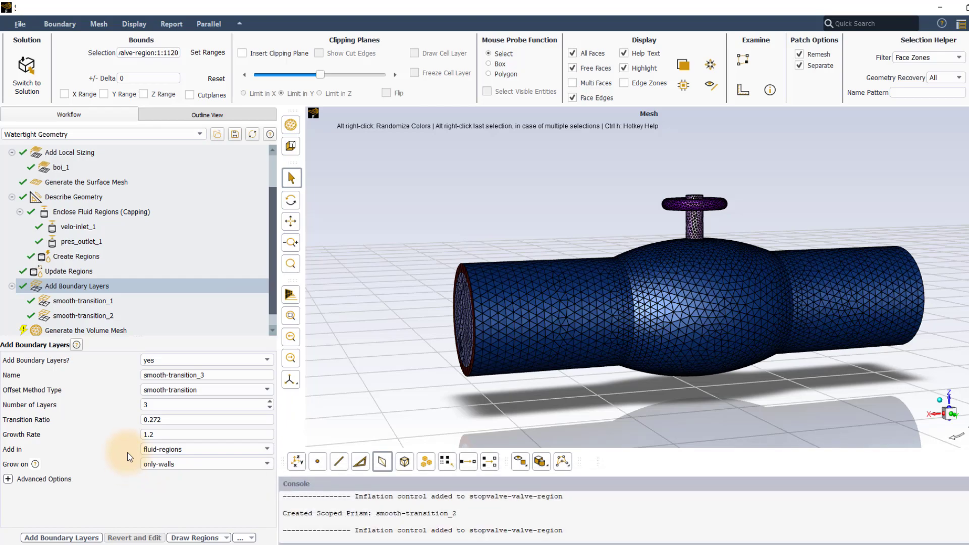
Step: Generate the polyhedral volume mesh including solid regions
{"action": "left_click", "coordinate": [87, 331]}
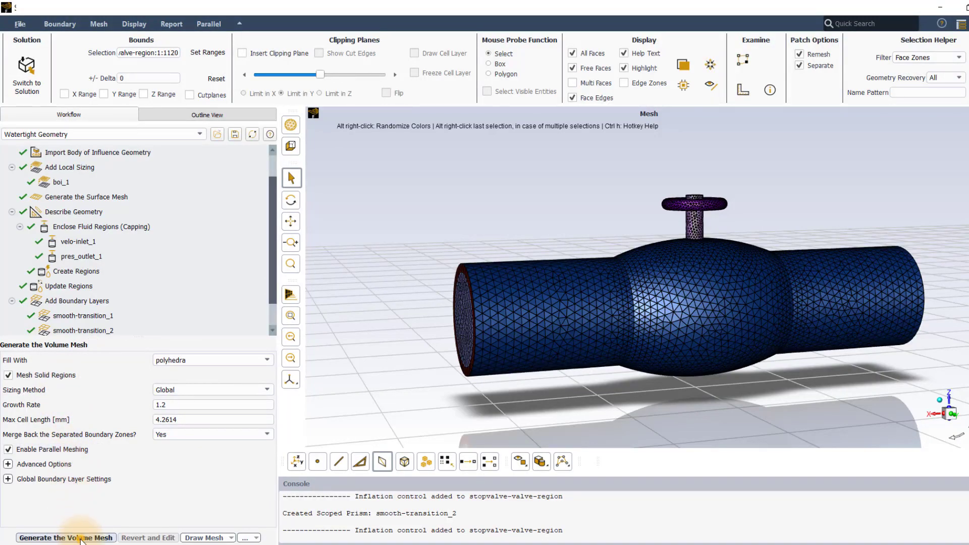
{"action": "left_click", "coordinate": [65, 537]}
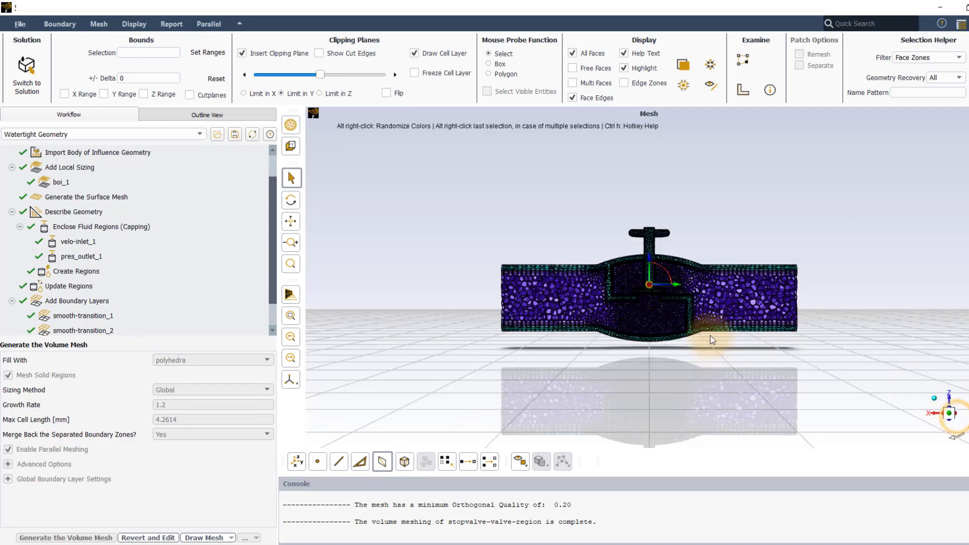